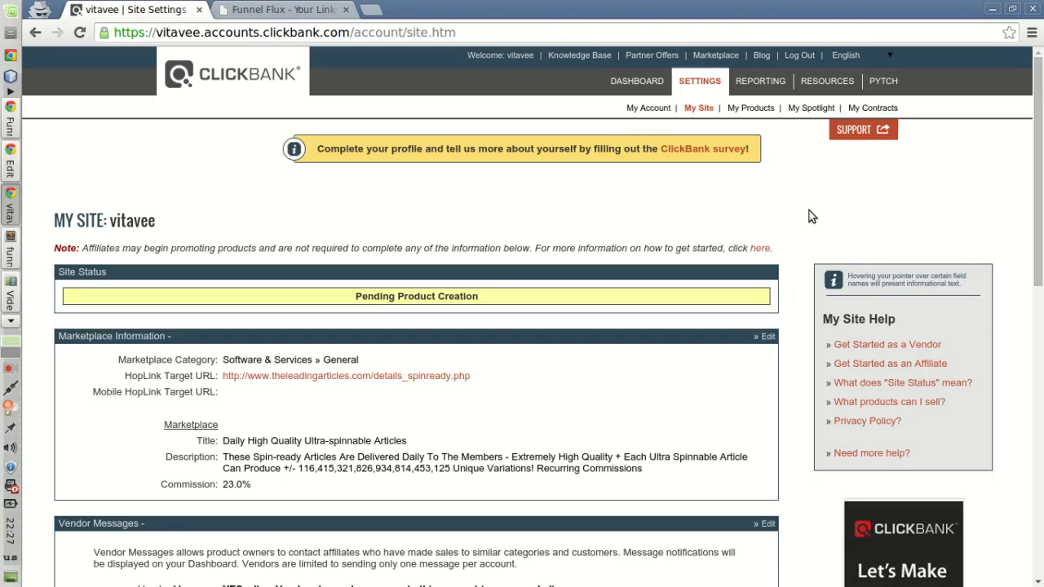
mouse_move(610, 97)
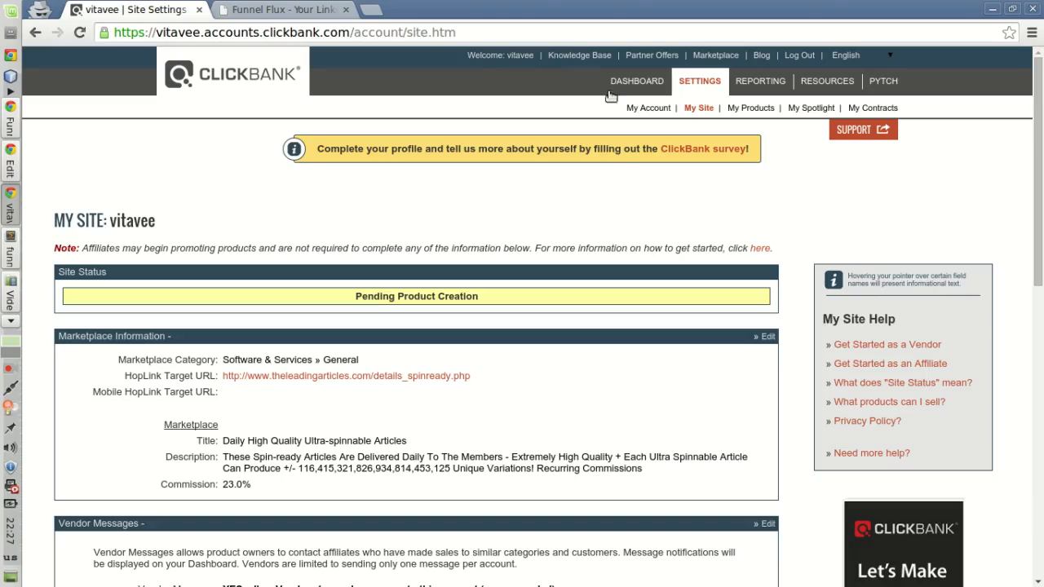
mouse_move(701, 93)
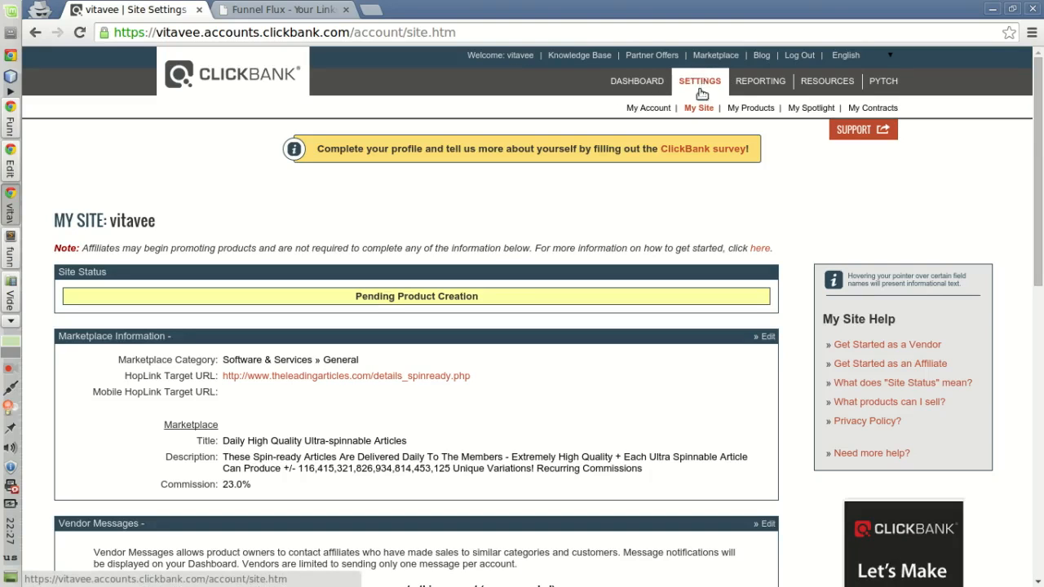
Scroll the My Site settings down to Advanced Tools, showing the existing secret key and notification URL
scroll(down, 3)
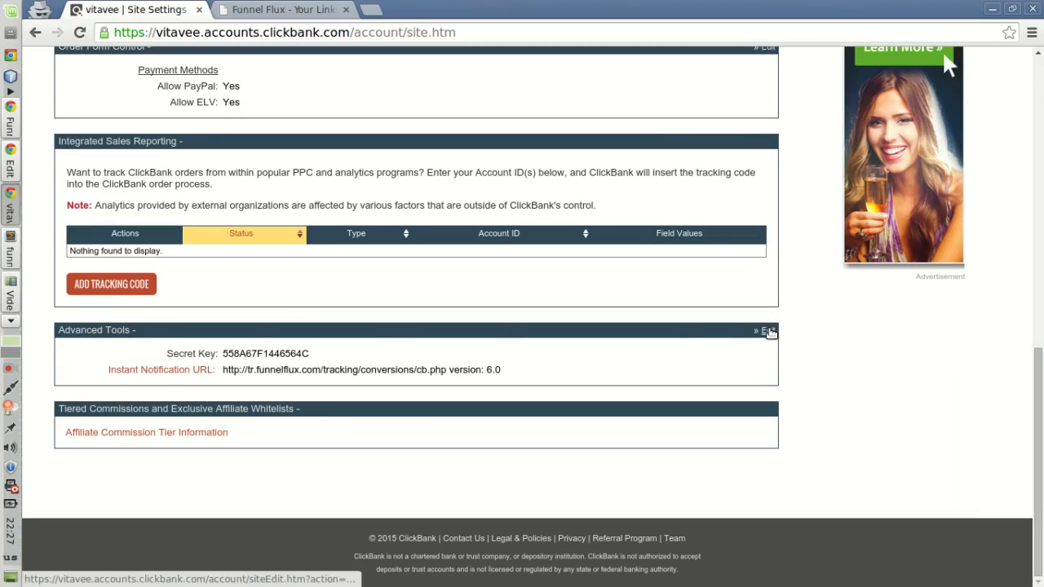
Open Advanced Tools for editing, then view Funnel Flux's Clickbank Instant Notifications key and URL
click(765, 331)
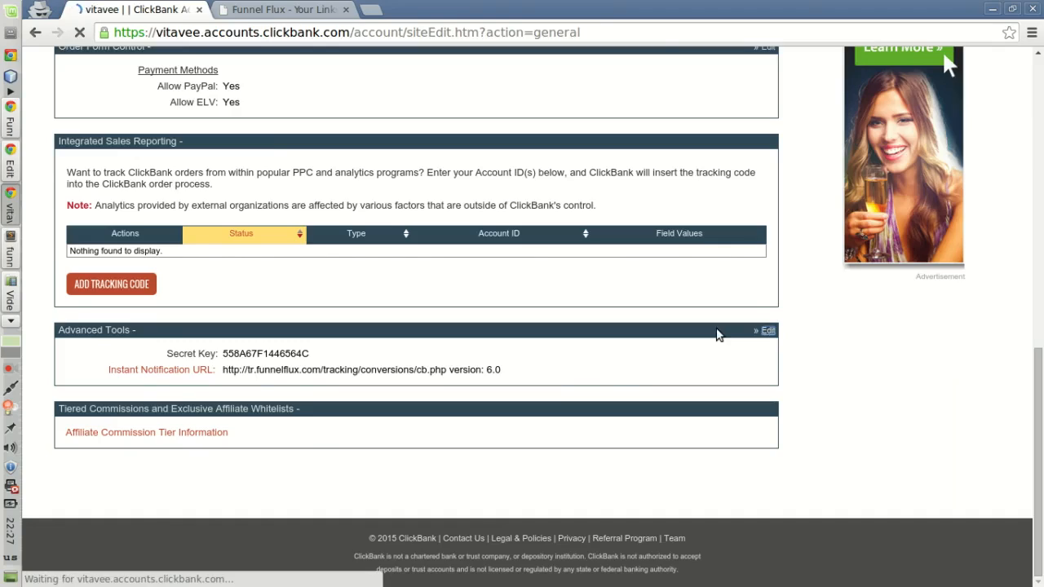
click(282, 9)
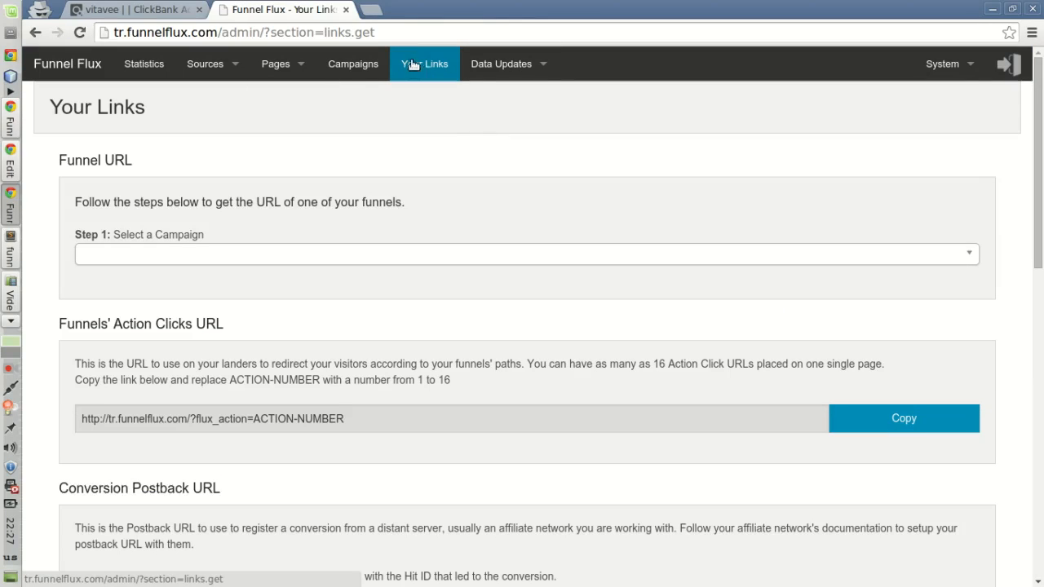
scroll(down, 3)
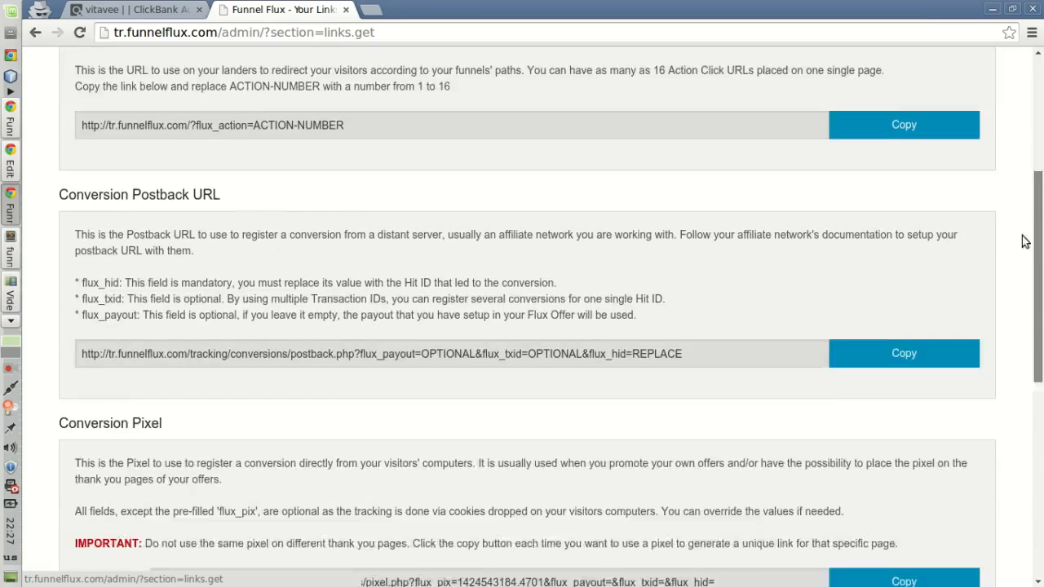
scroll(down, 3)
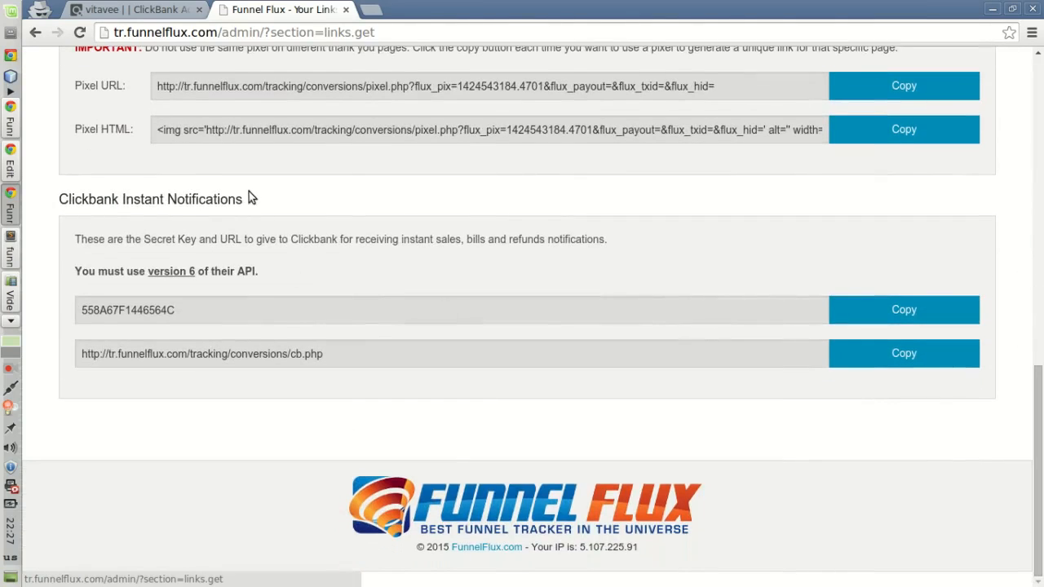
mouse_move(173, 324)
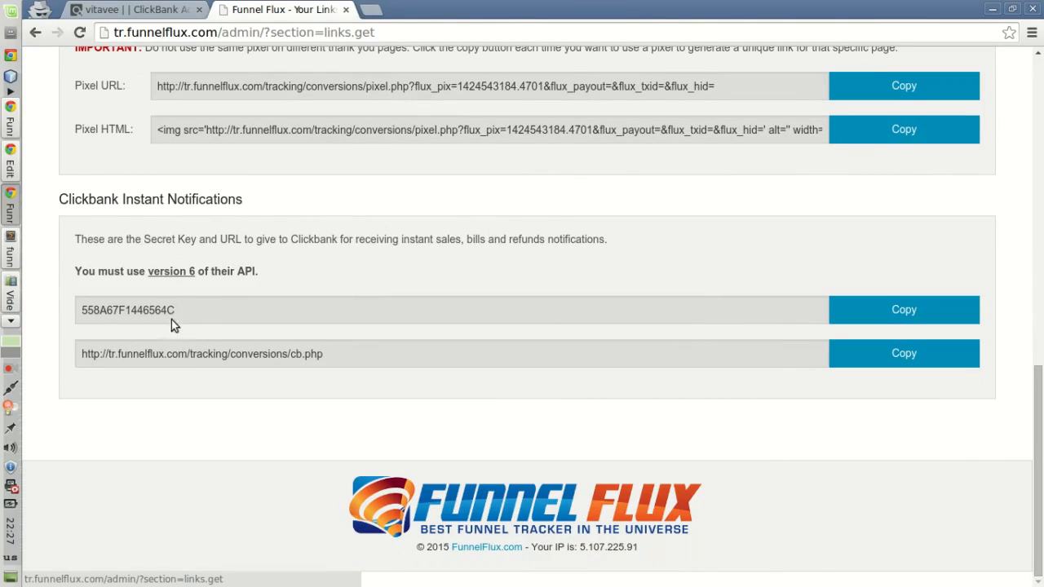
mouse_move(379, 367)
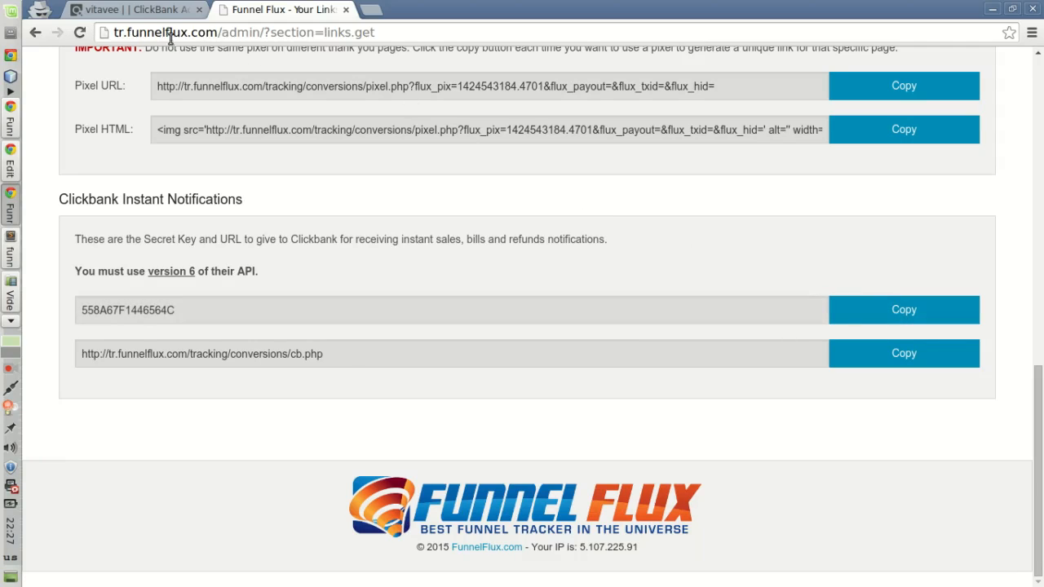
Compare the Funnel Flux key and URL with ClickBank's editor and select the notification URL field
click(130, 9)
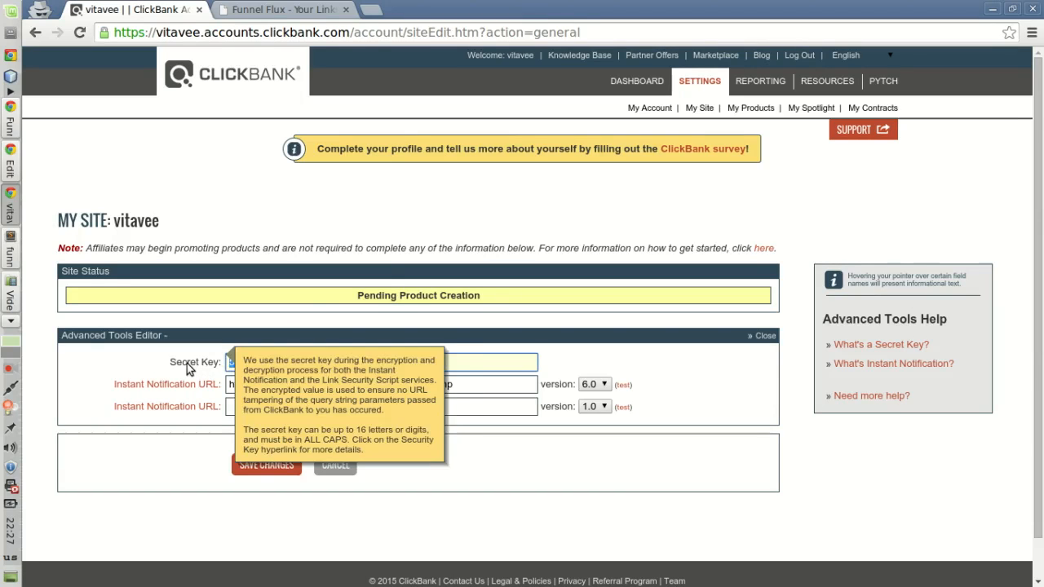
click(281, 9)
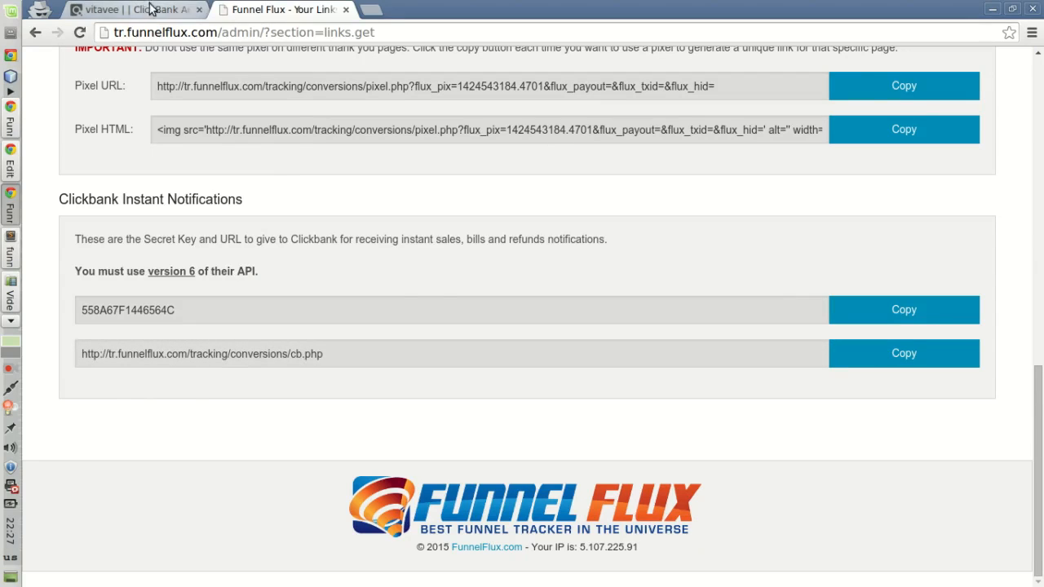
click(131, 9)
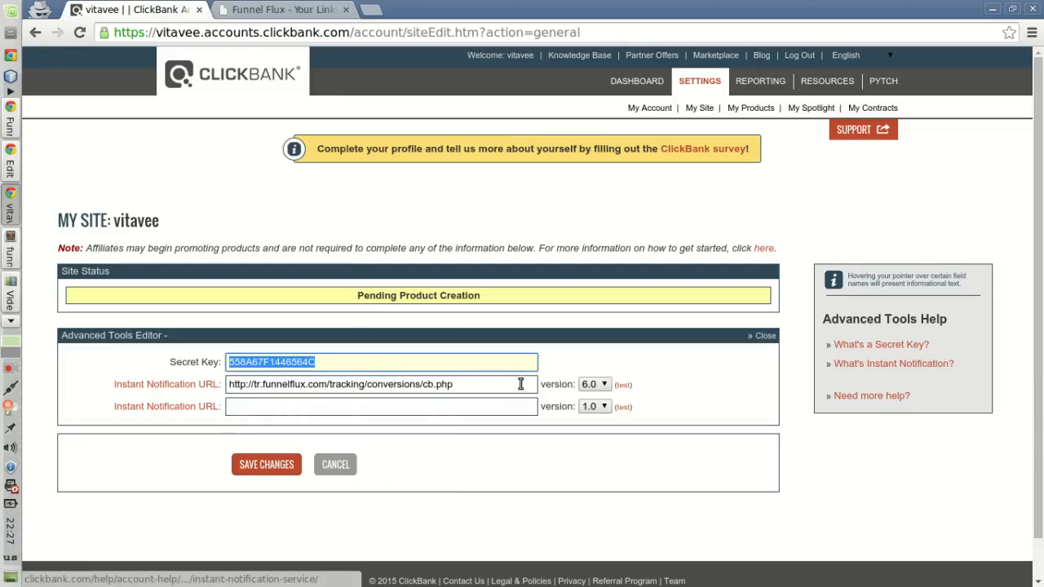
mouse_move(332, 384)
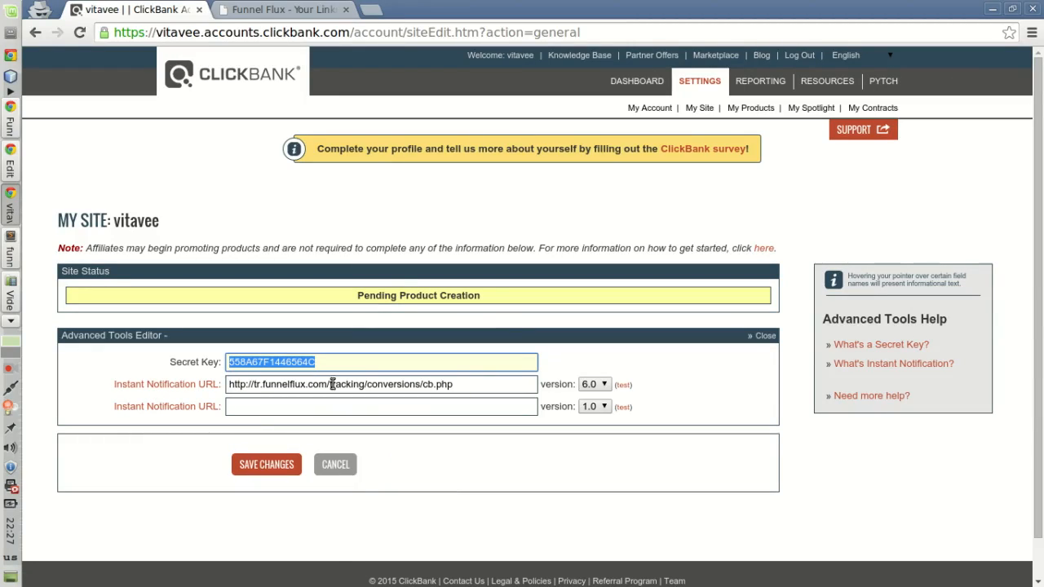
click(594, 385)
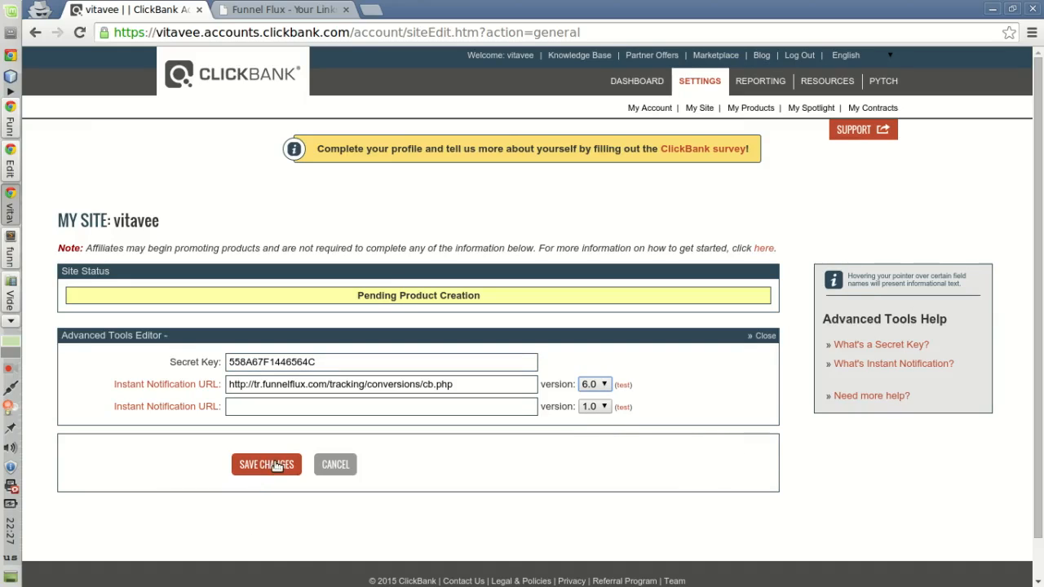
mouse_move(371, 8)
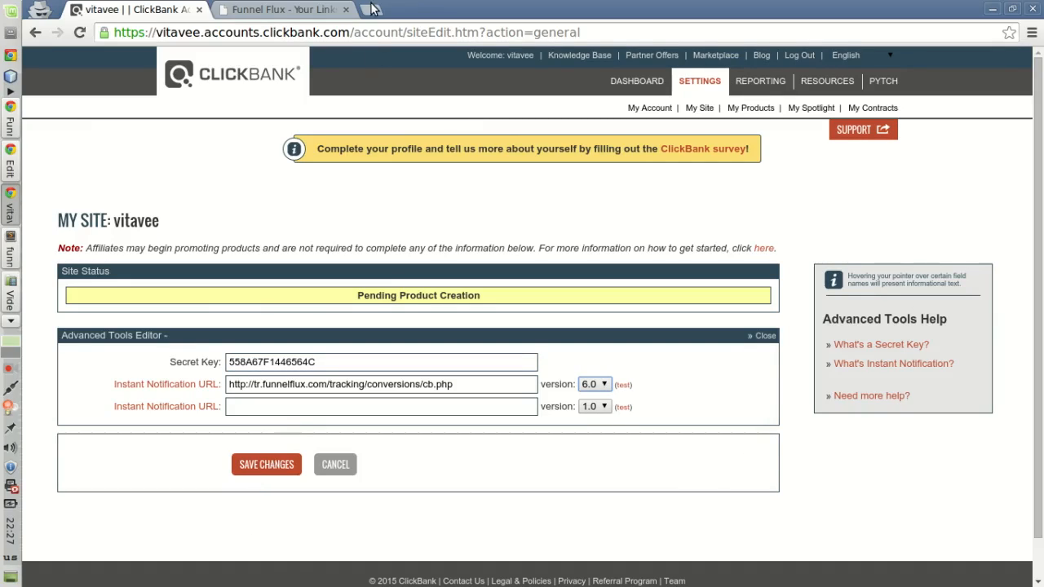
mouse_move(438, 187)
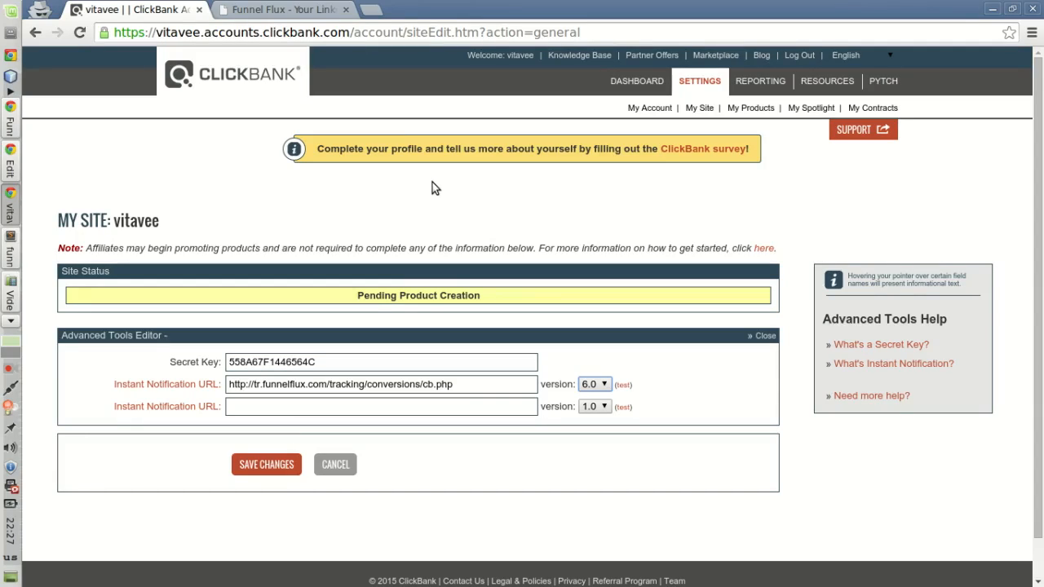
mouse_move(423, 193)
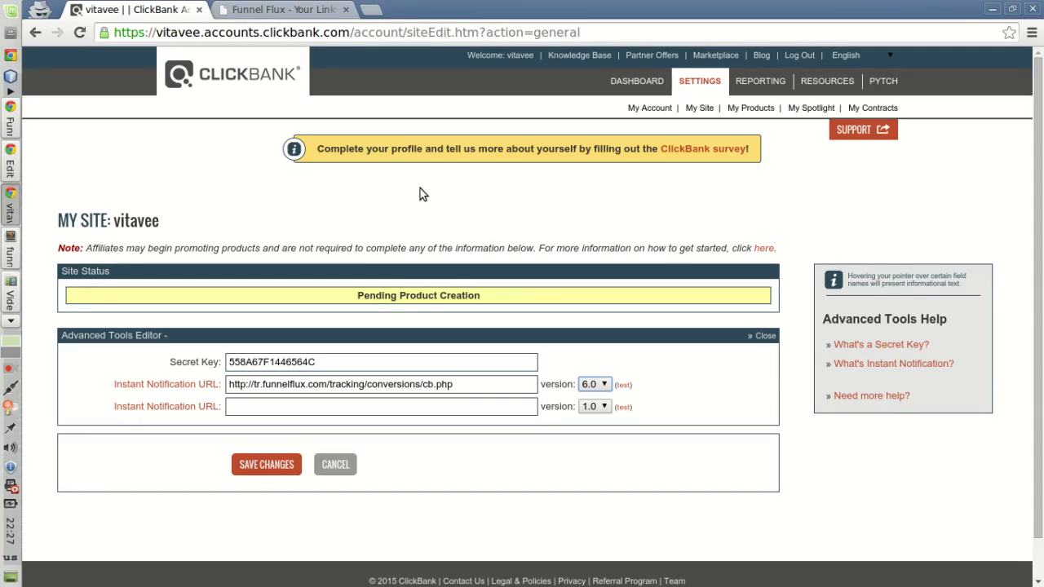